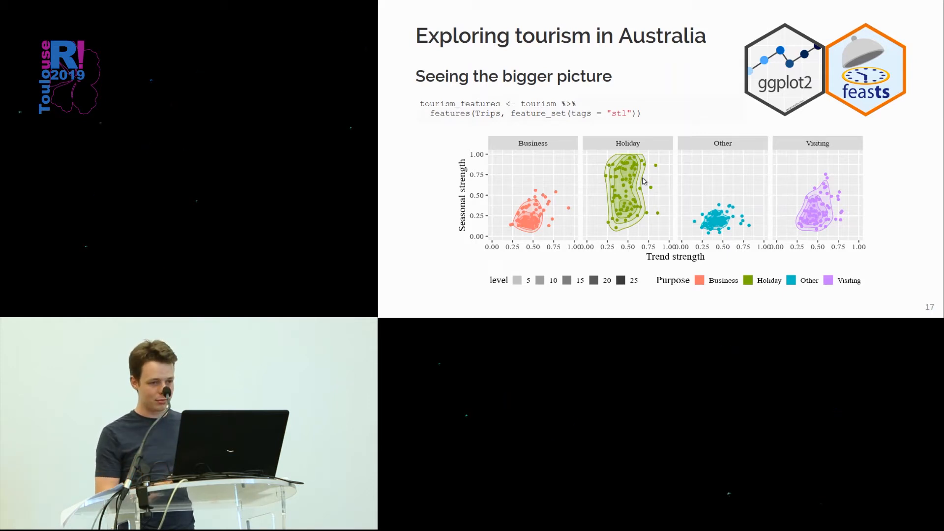
Advance to slide 19, 'Forecasting with fable', showing the aus_travel tsibble
{"action": "key", "text": "right"}
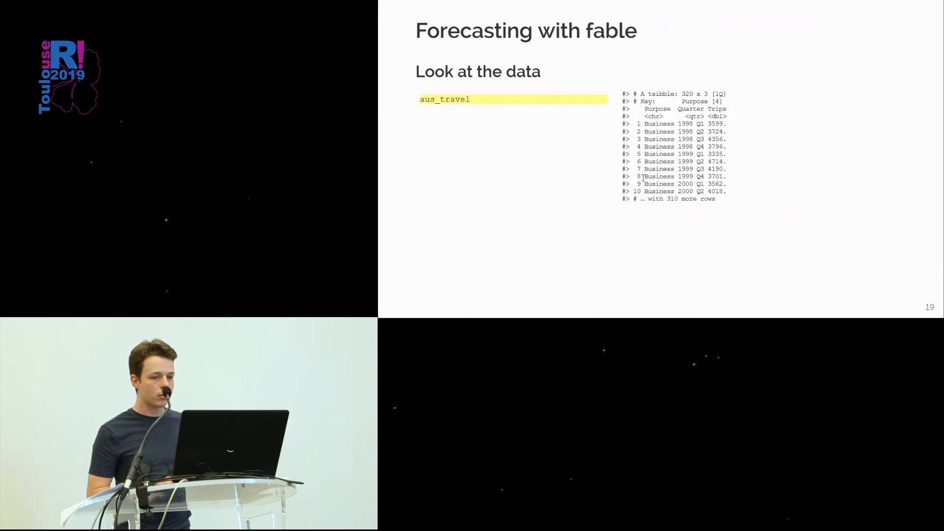
{"action": "key", "text": "Right"}
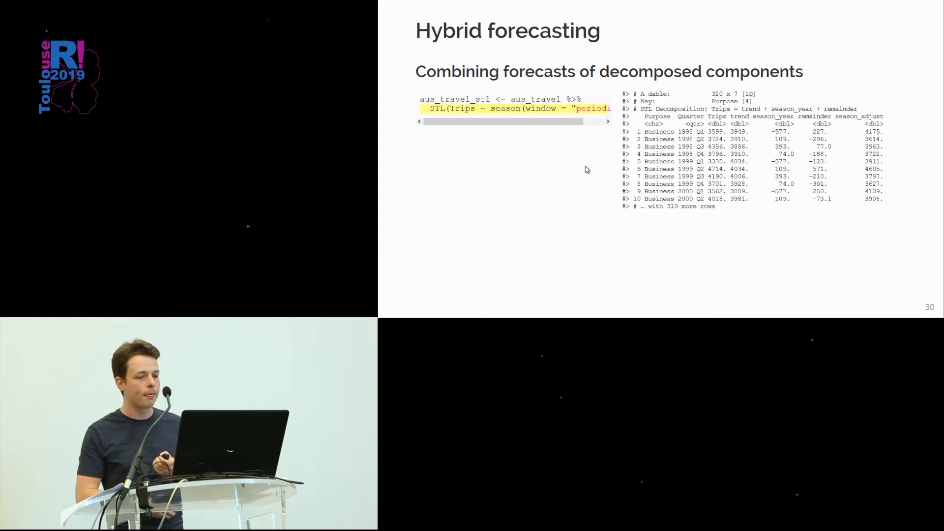
Step through the STL decomposition plot to the hybrid trend-plus-remainder forecast results
{"action": "key", "text": "right"}
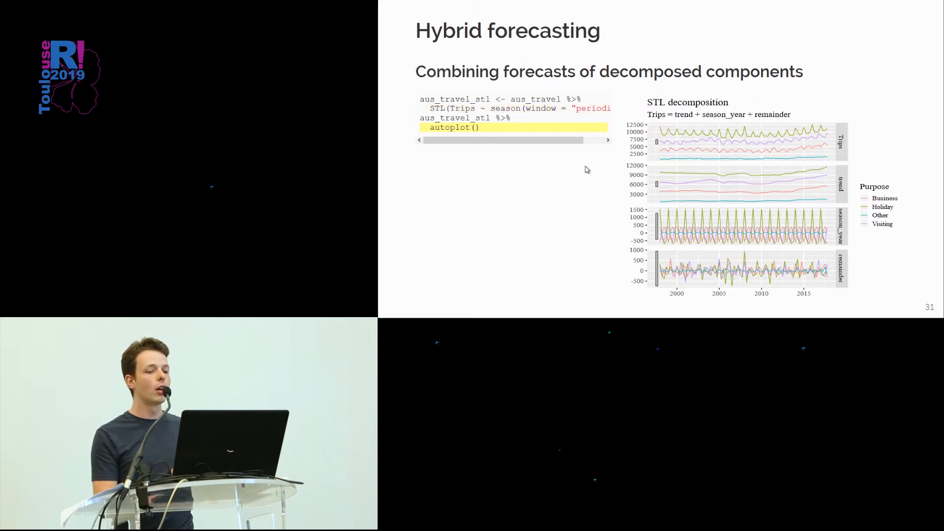
{"action": "mouse_move", "coordinate": [711, 125]}
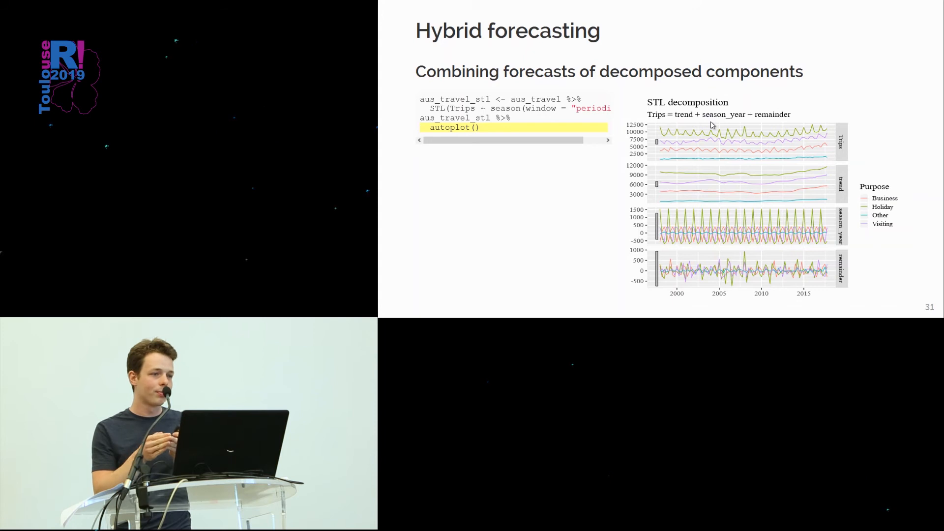
{"action": "key", "text": "Right"}
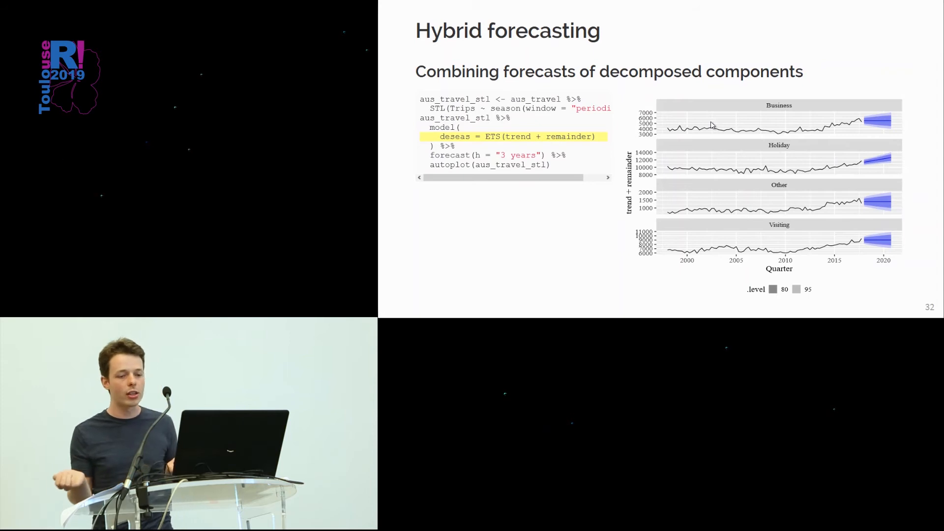
{"action": "key", "text": "Right"}
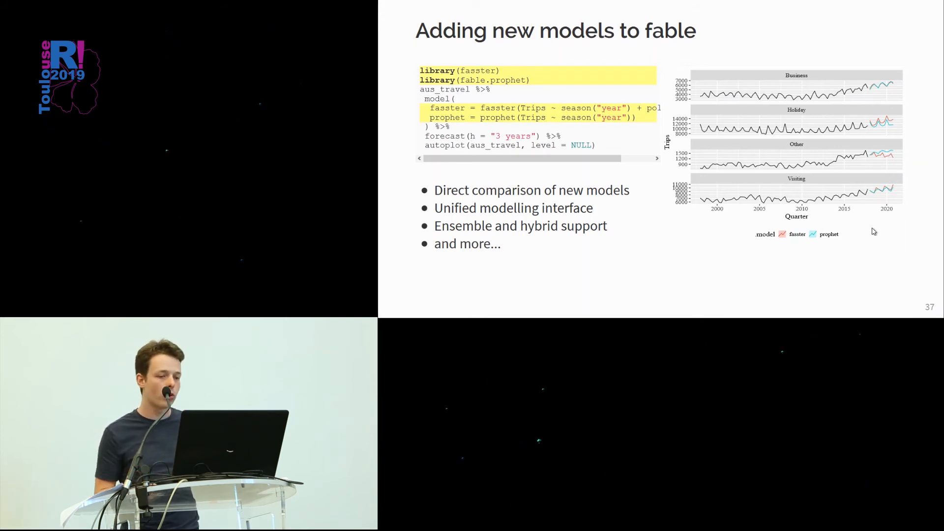
Advance to the Summary slide and its first point on succinct formula model specification
{"action": "key", "text": "Right"}
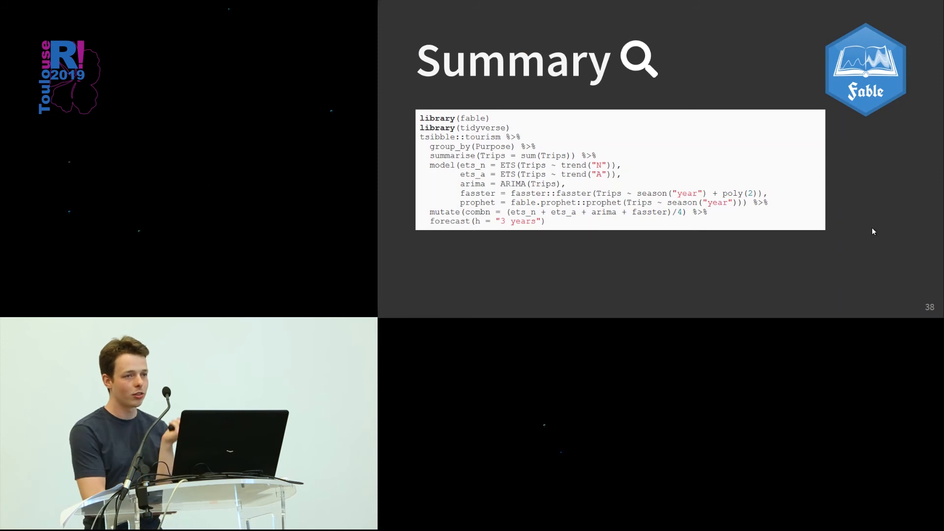
{"action": "key", "text": "Right"}
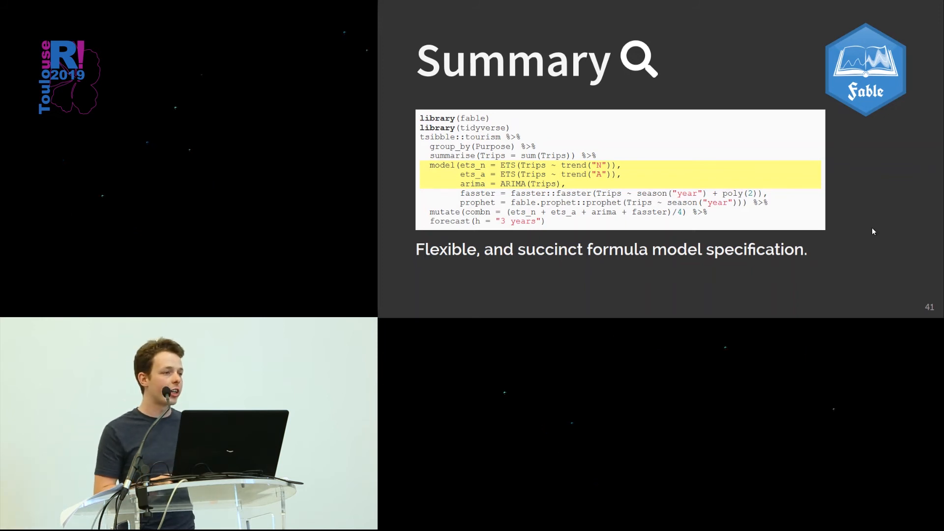
Advance through 'extensible by design' to the distributional forecasts in a data format point
{"action": "key", "text": "Right"}
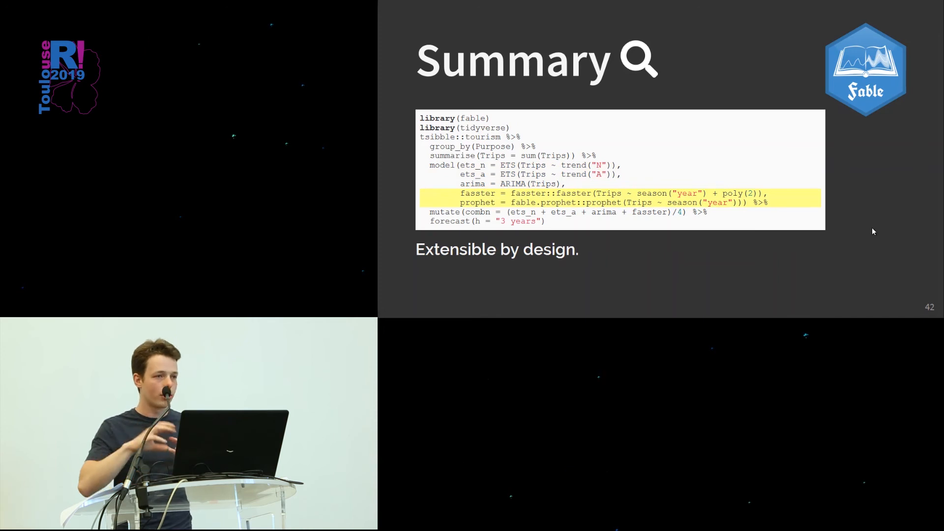
{"action": "key", "text": "Right"}
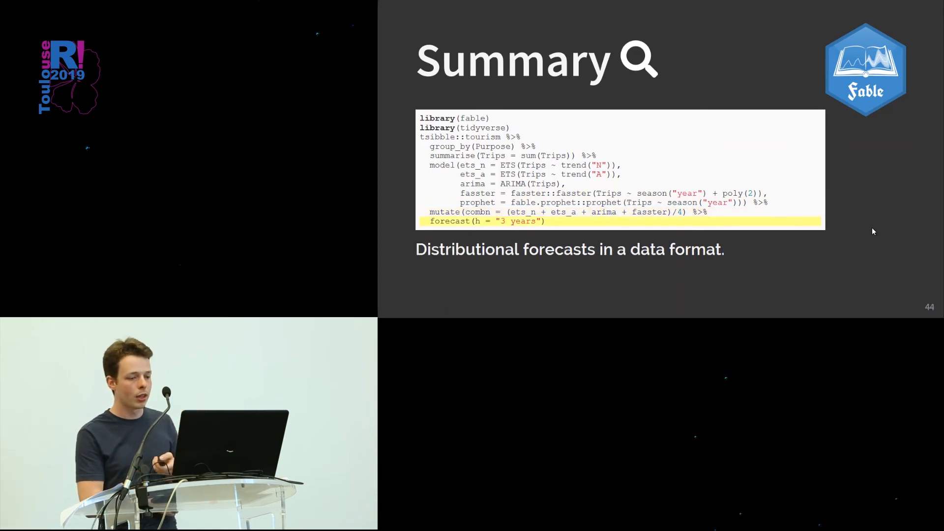